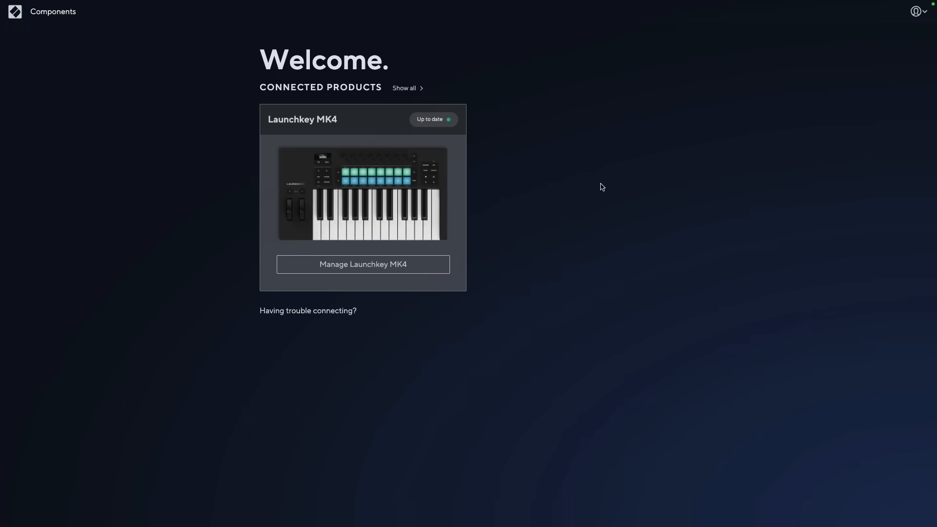
{"action": "mouse_move", "coordinate": [445, 263]}
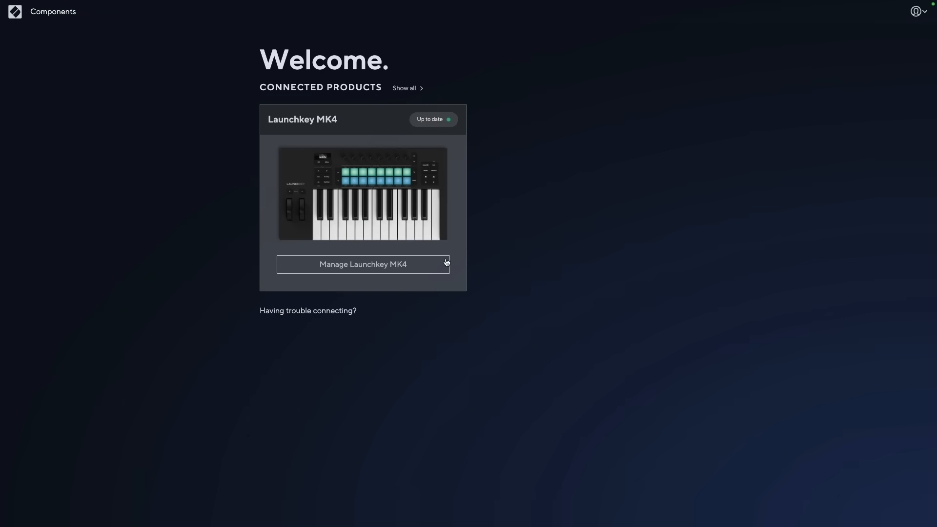
Create a new Encoders-type custom mode for the Launchkey MK4, showing Encoder 1's settings
{"action": "left_click", "coordinate": [362, 265]}
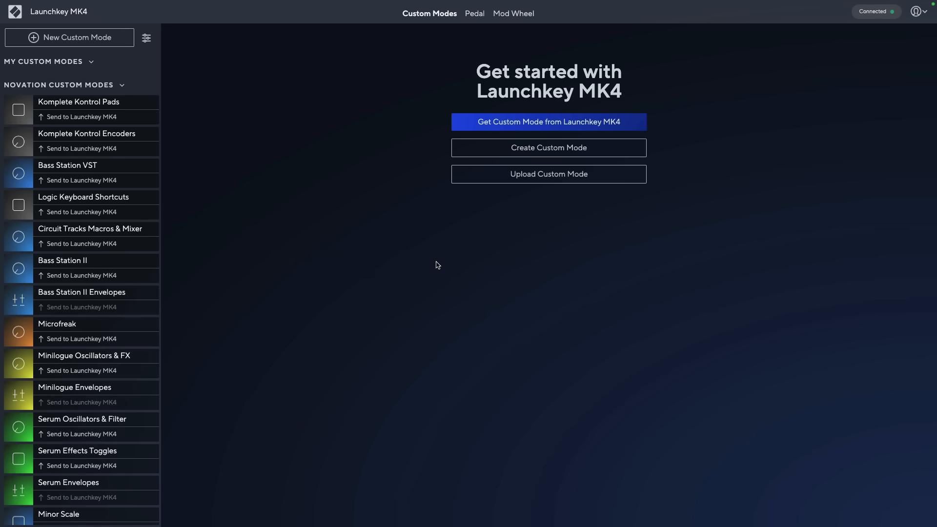
{"action": "left_click", "coordinate": [548, 148]}
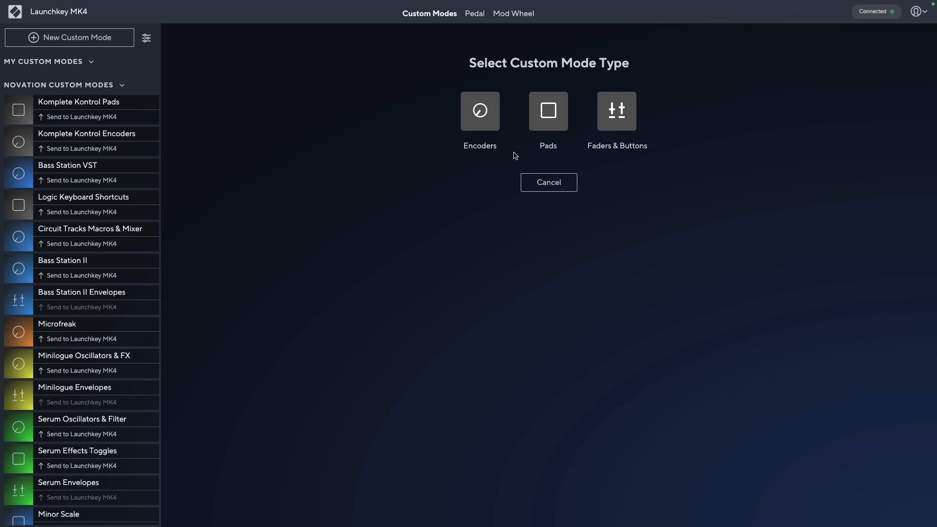
{"action": "left_click", "coordinate": [480, 111]}
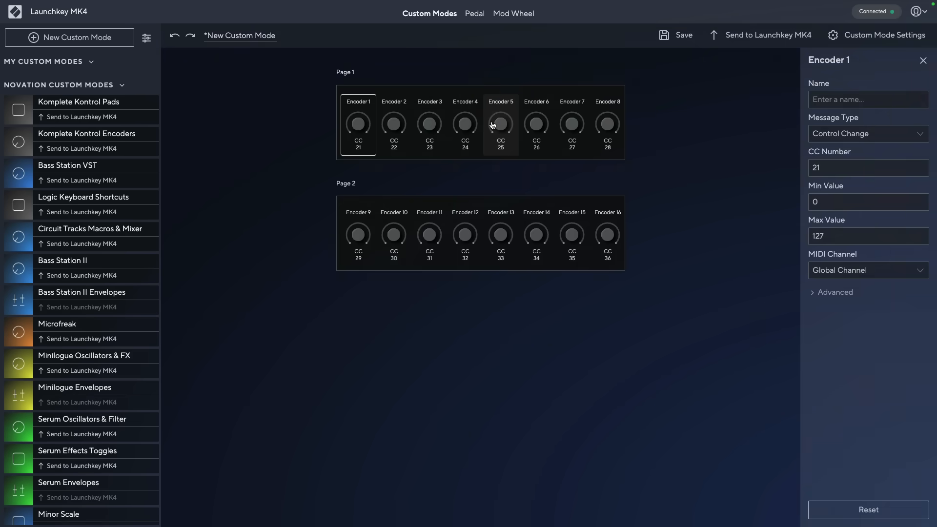